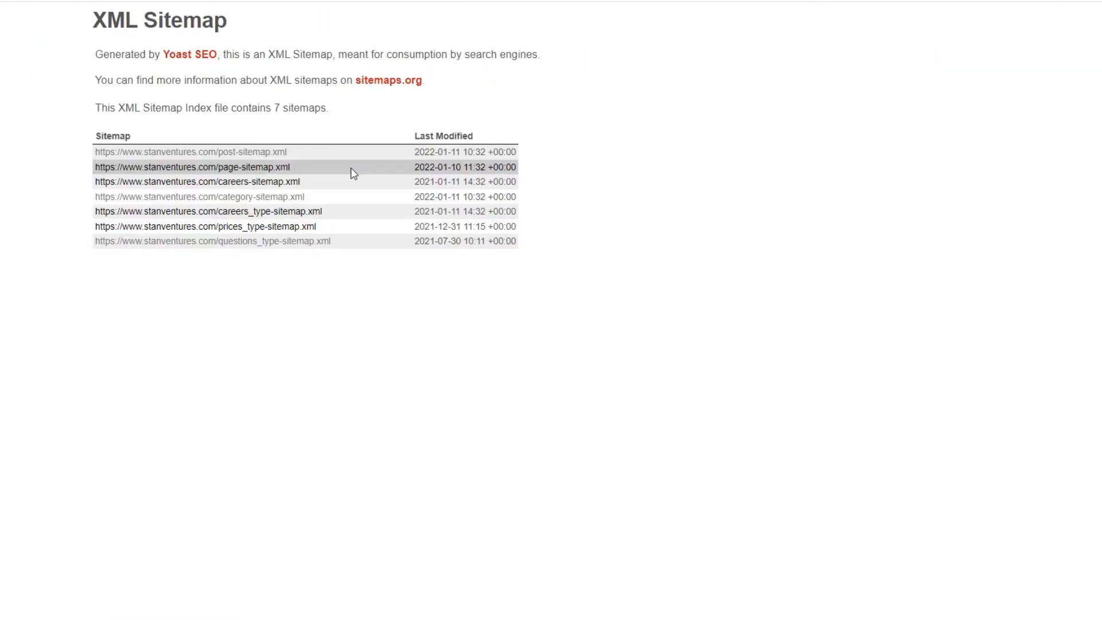
# Review the page sitemap entry in the Yoast sitemap index of seven sitemaps
pyautogui.click(190, 151)
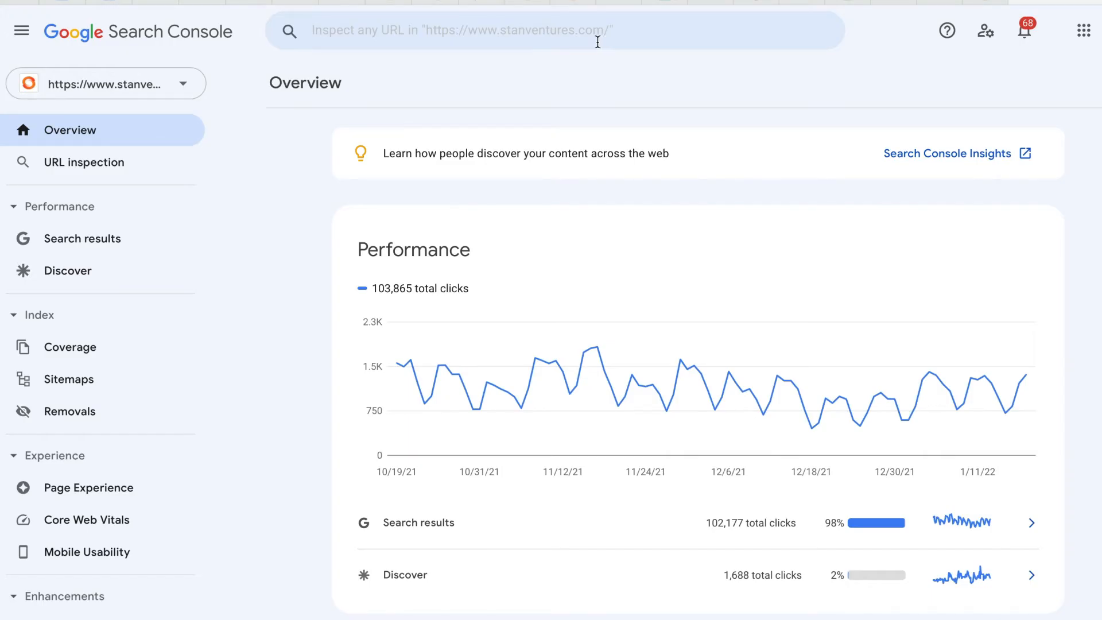
pyautogui.moveTo(85, 163)
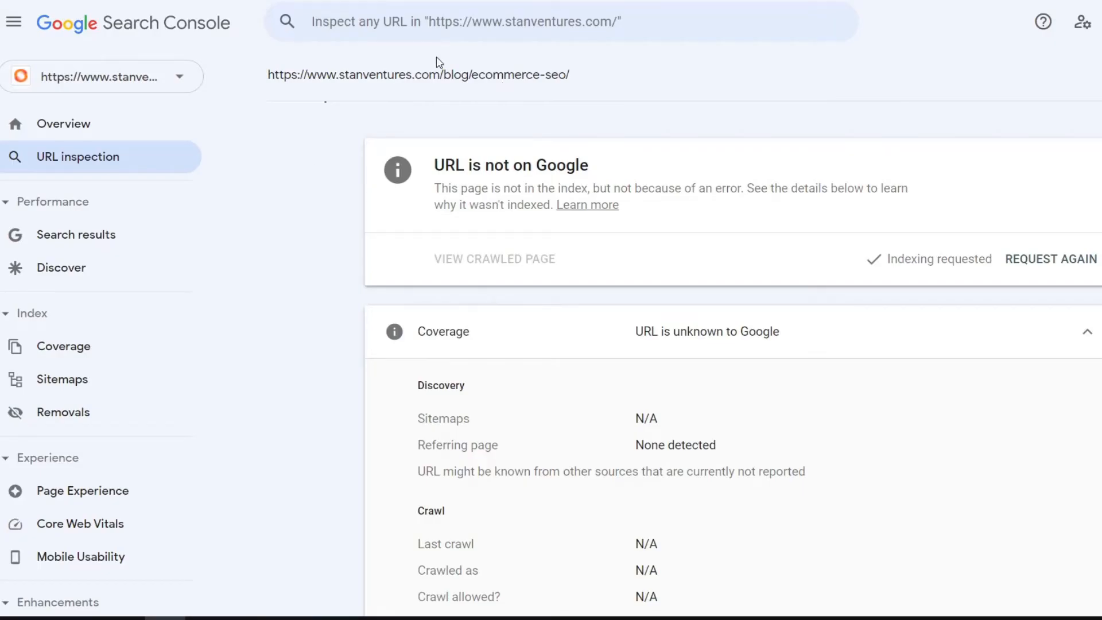
# Inspect the dental-seo blog URL and request its indexing
pyautogui.click(560, 22)
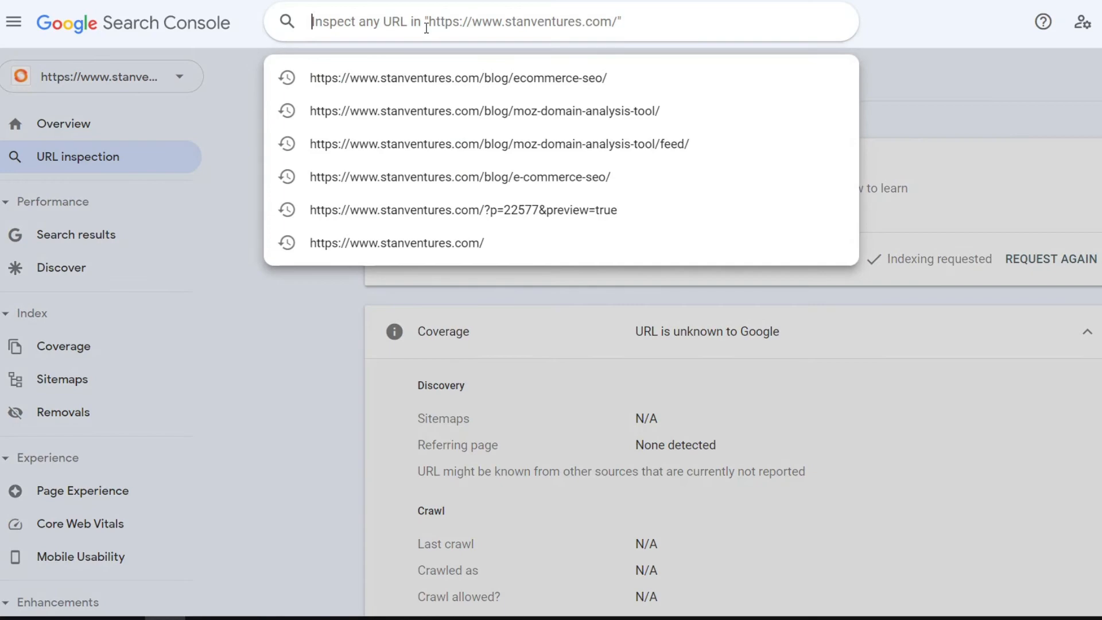
pyautogui.click(457, 78)
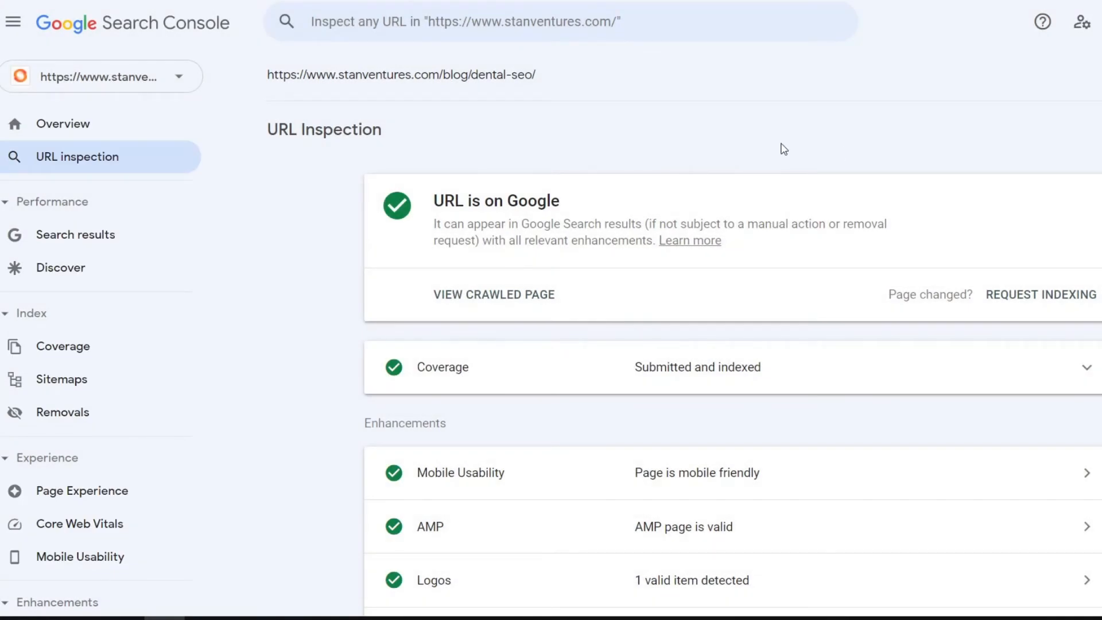
pyautogui.moveTo(791, 219)
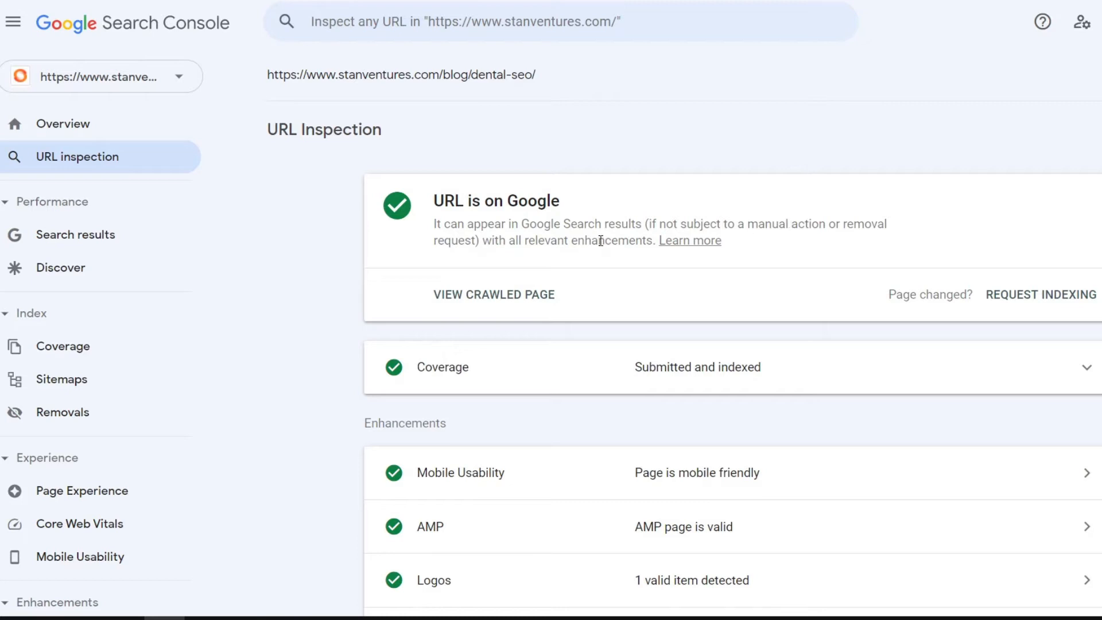
pyautogui.click(1041, 295)
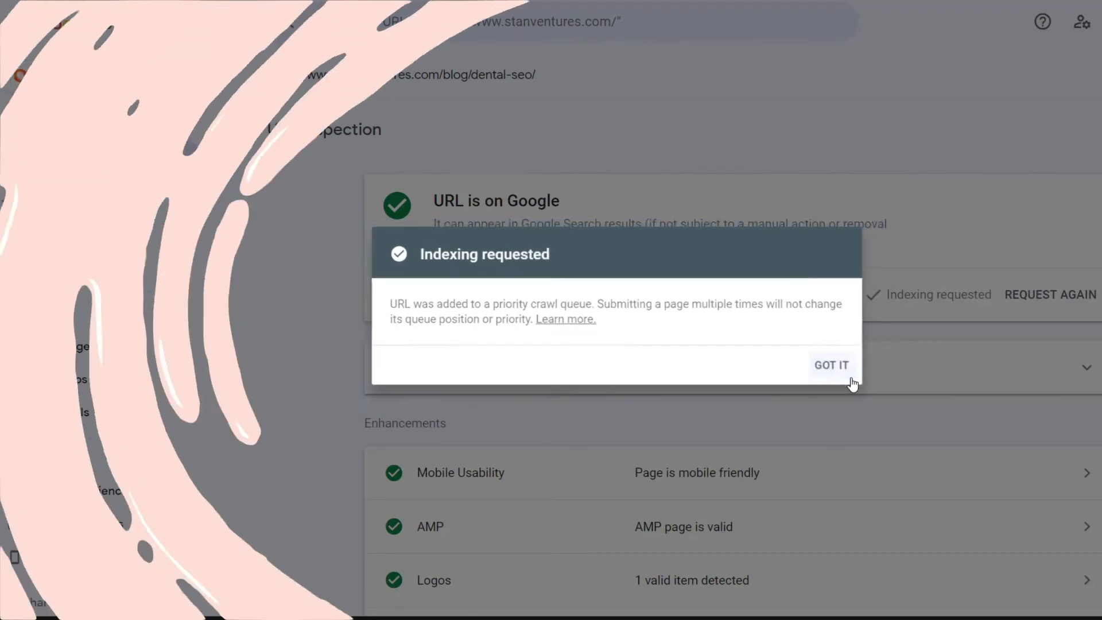
pyautogui.click(832, 365)
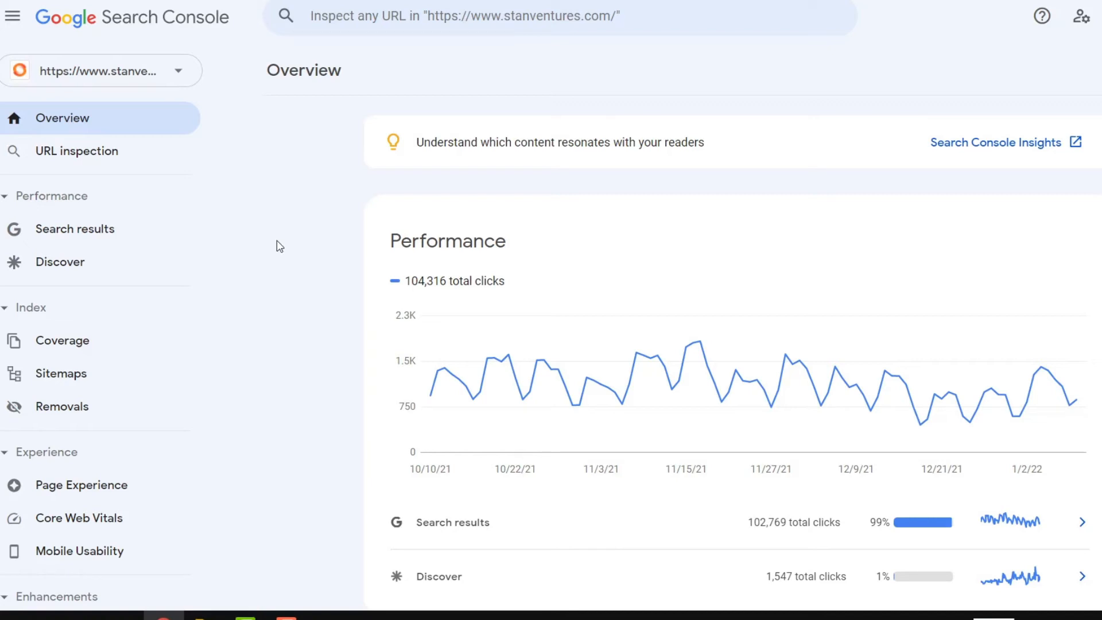
pyautogui.write('https://www.stanventures.com/blog/ecommerce-seo/')
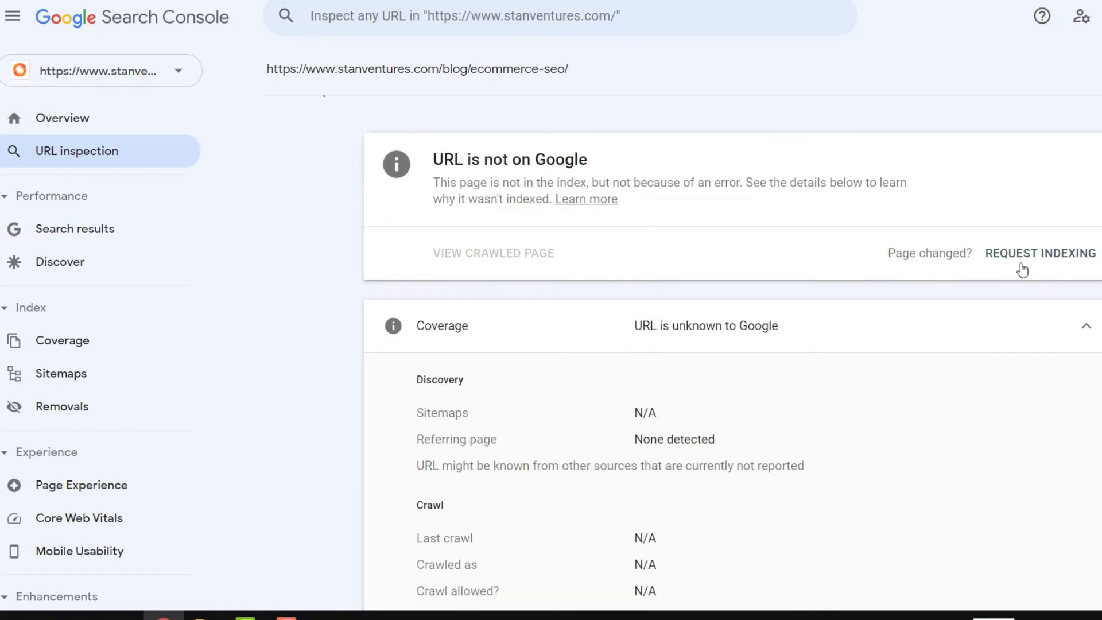
pyautogui.click(1040, 253)
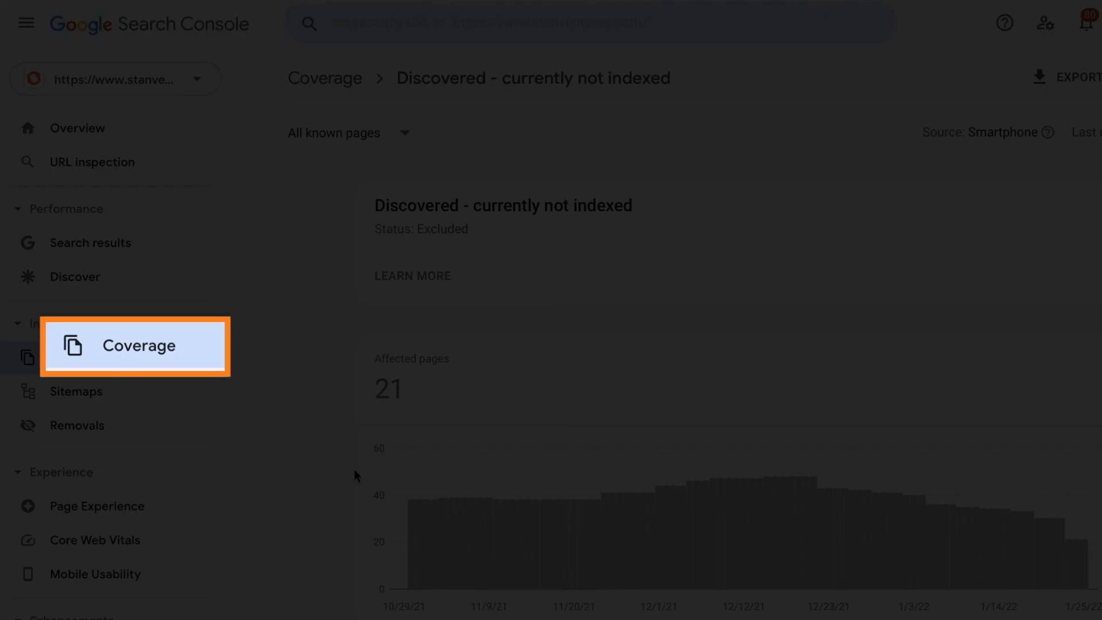
# Open the Coverage report's 'Discovered – currently not indexed' list of 21 pages
pyautogui.click(137, 345)
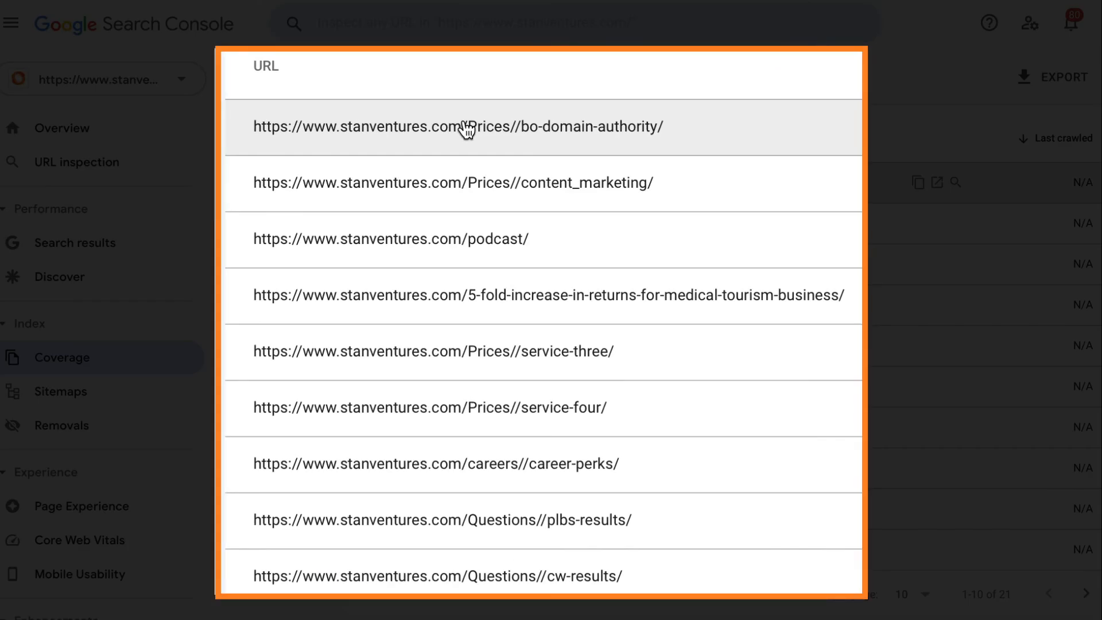